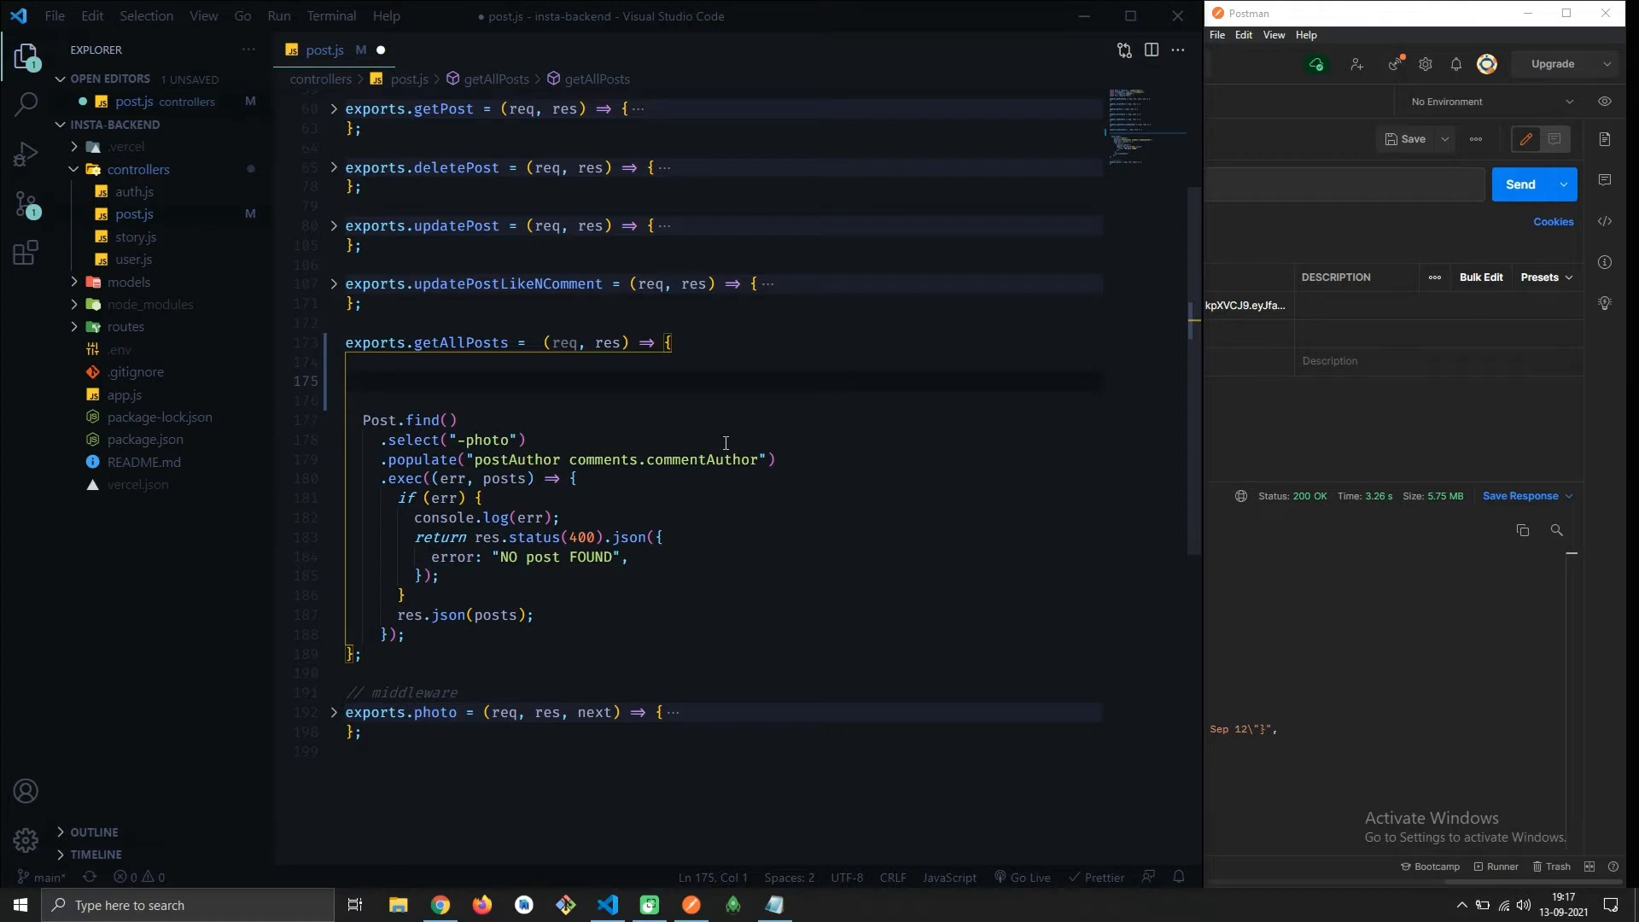
mouse_move(585, 380)
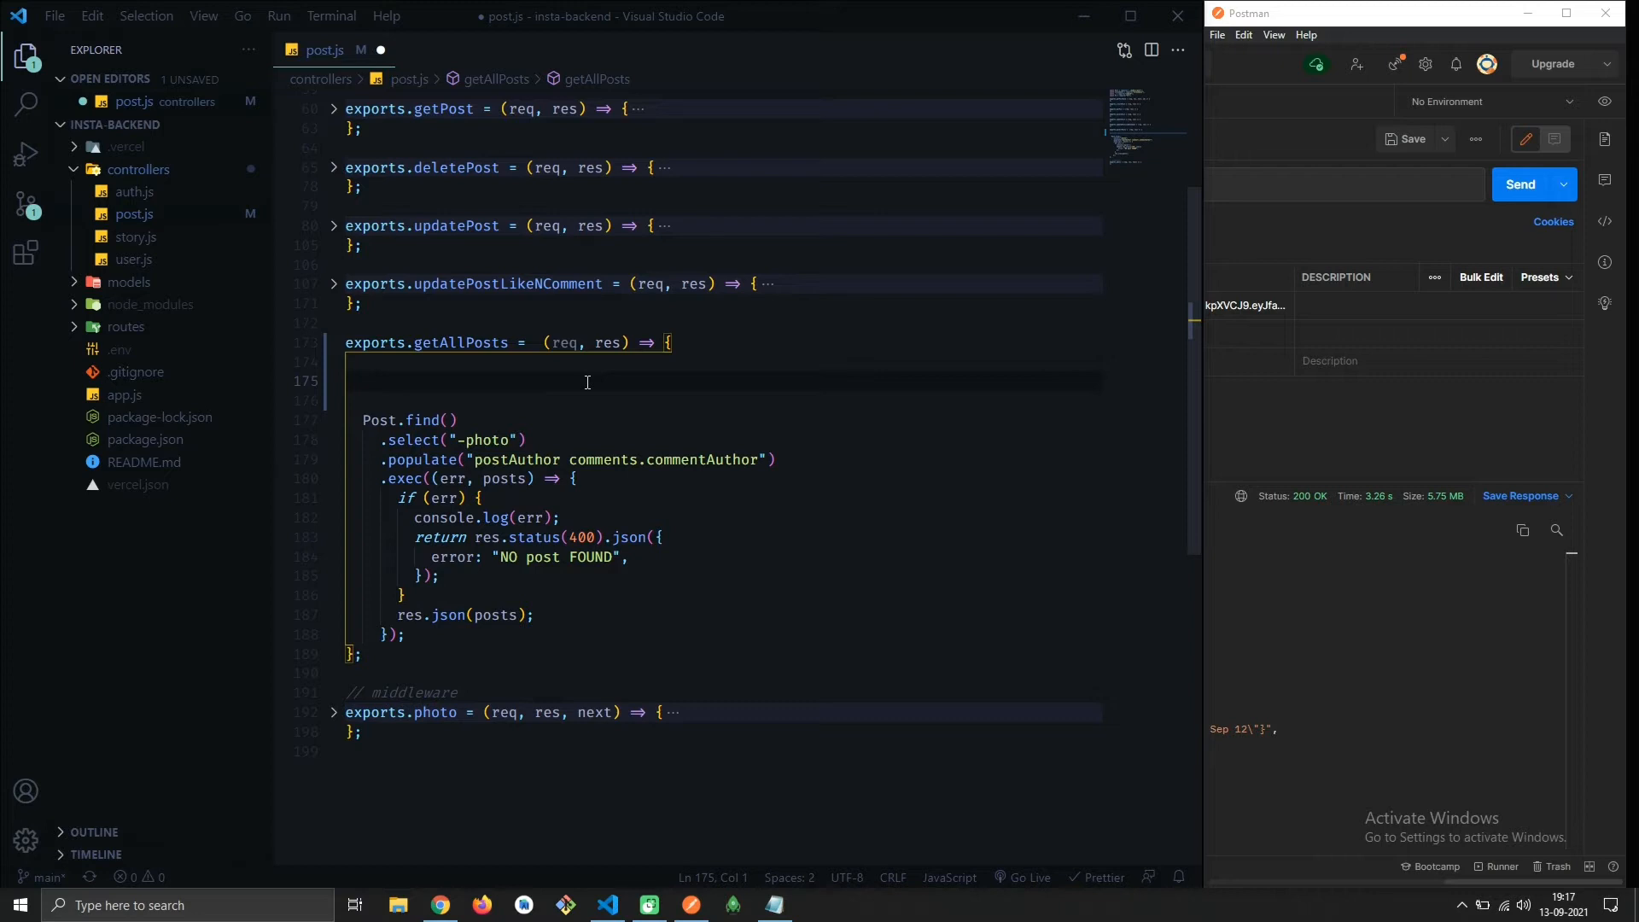
mouse_move(527, 352)
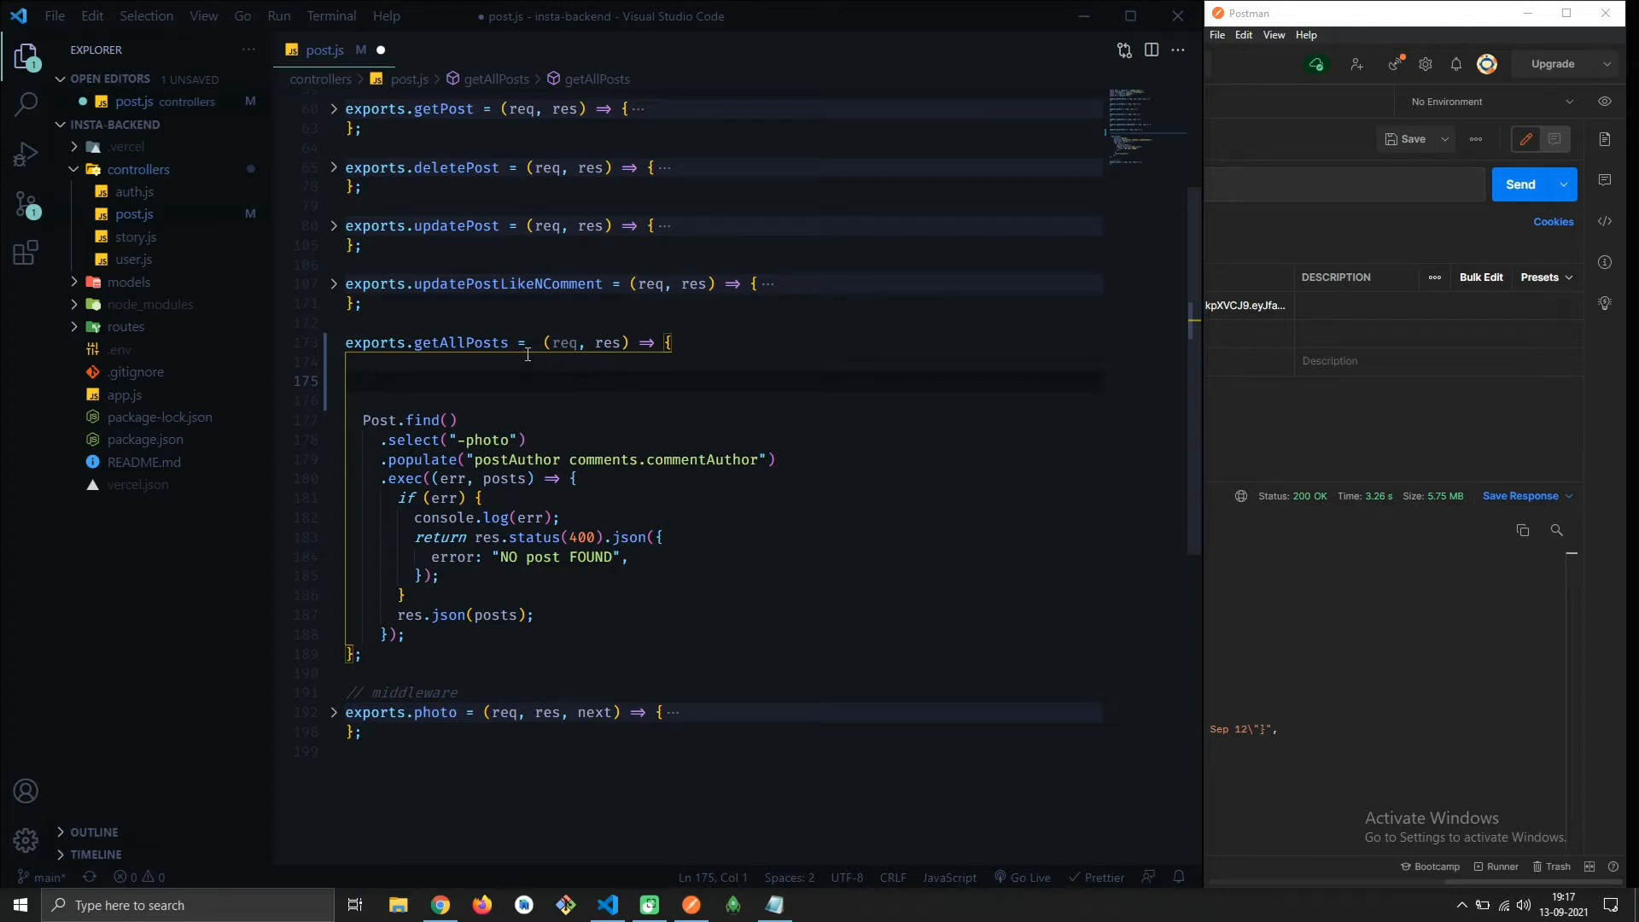
Declare getAllPosts async and start a new 'const' line above the query
left_click(531, 341)
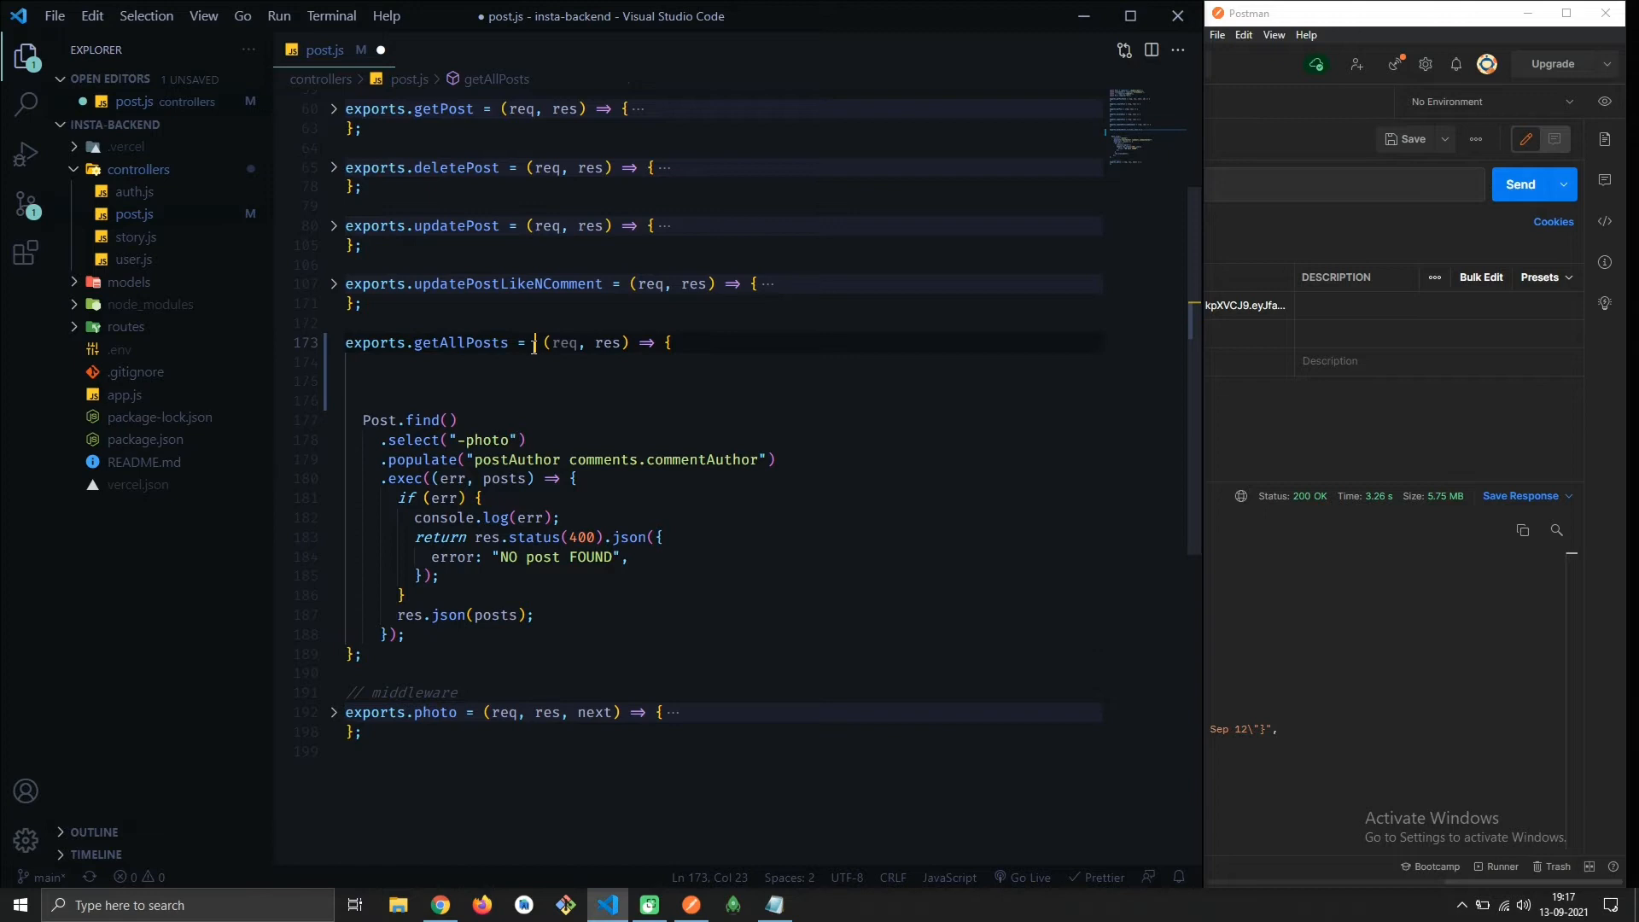
type("asyn")
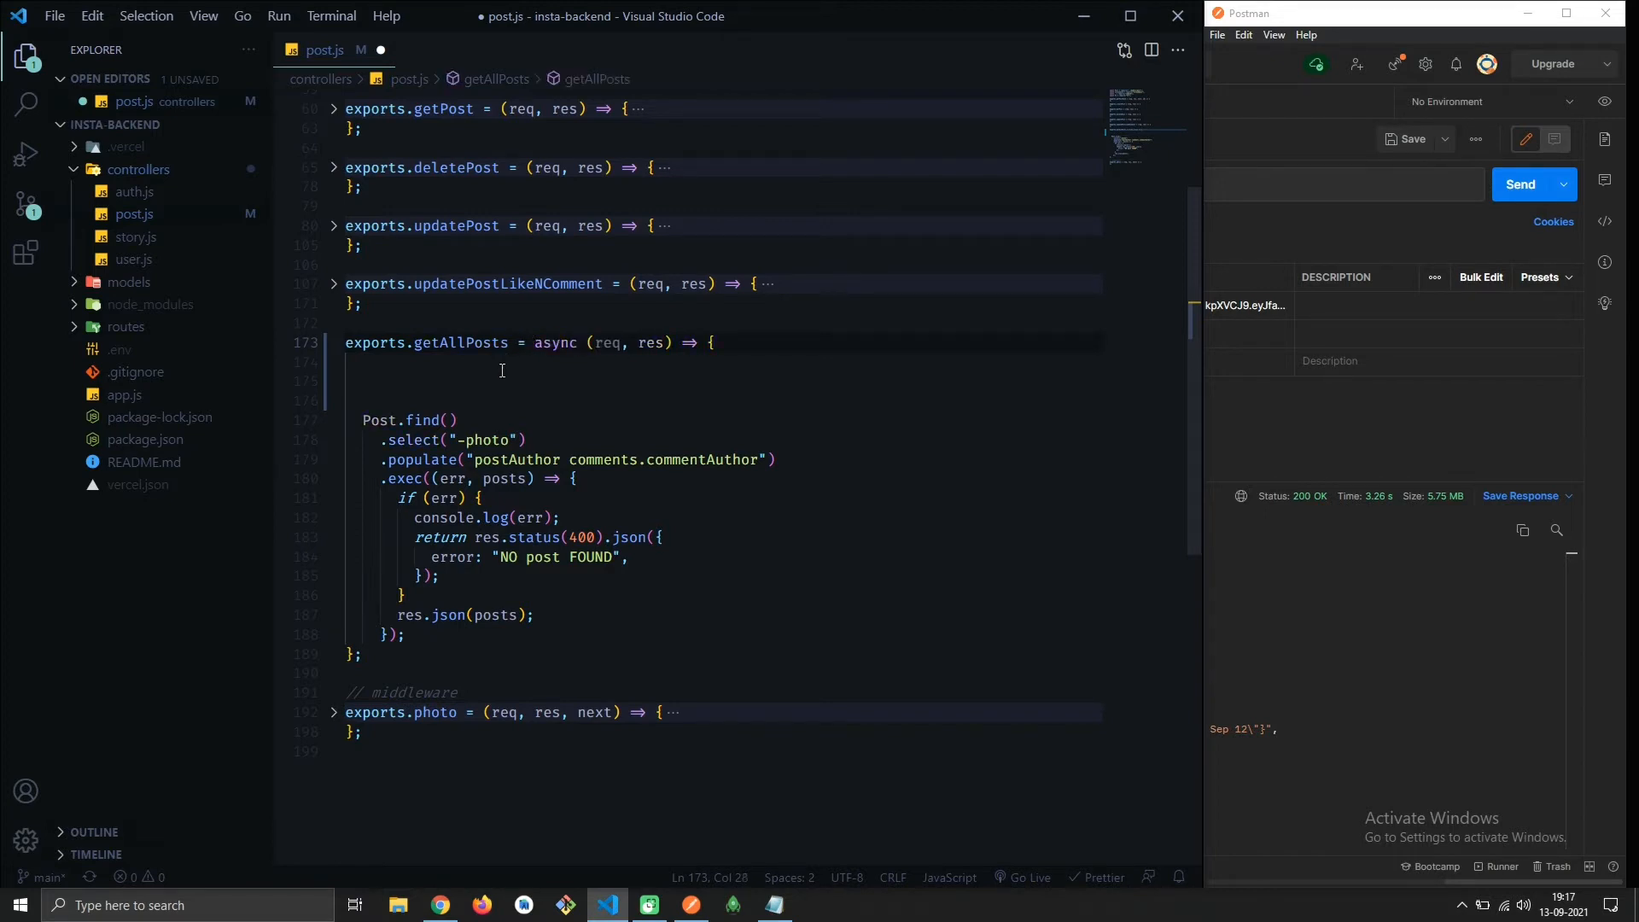
type("const p")
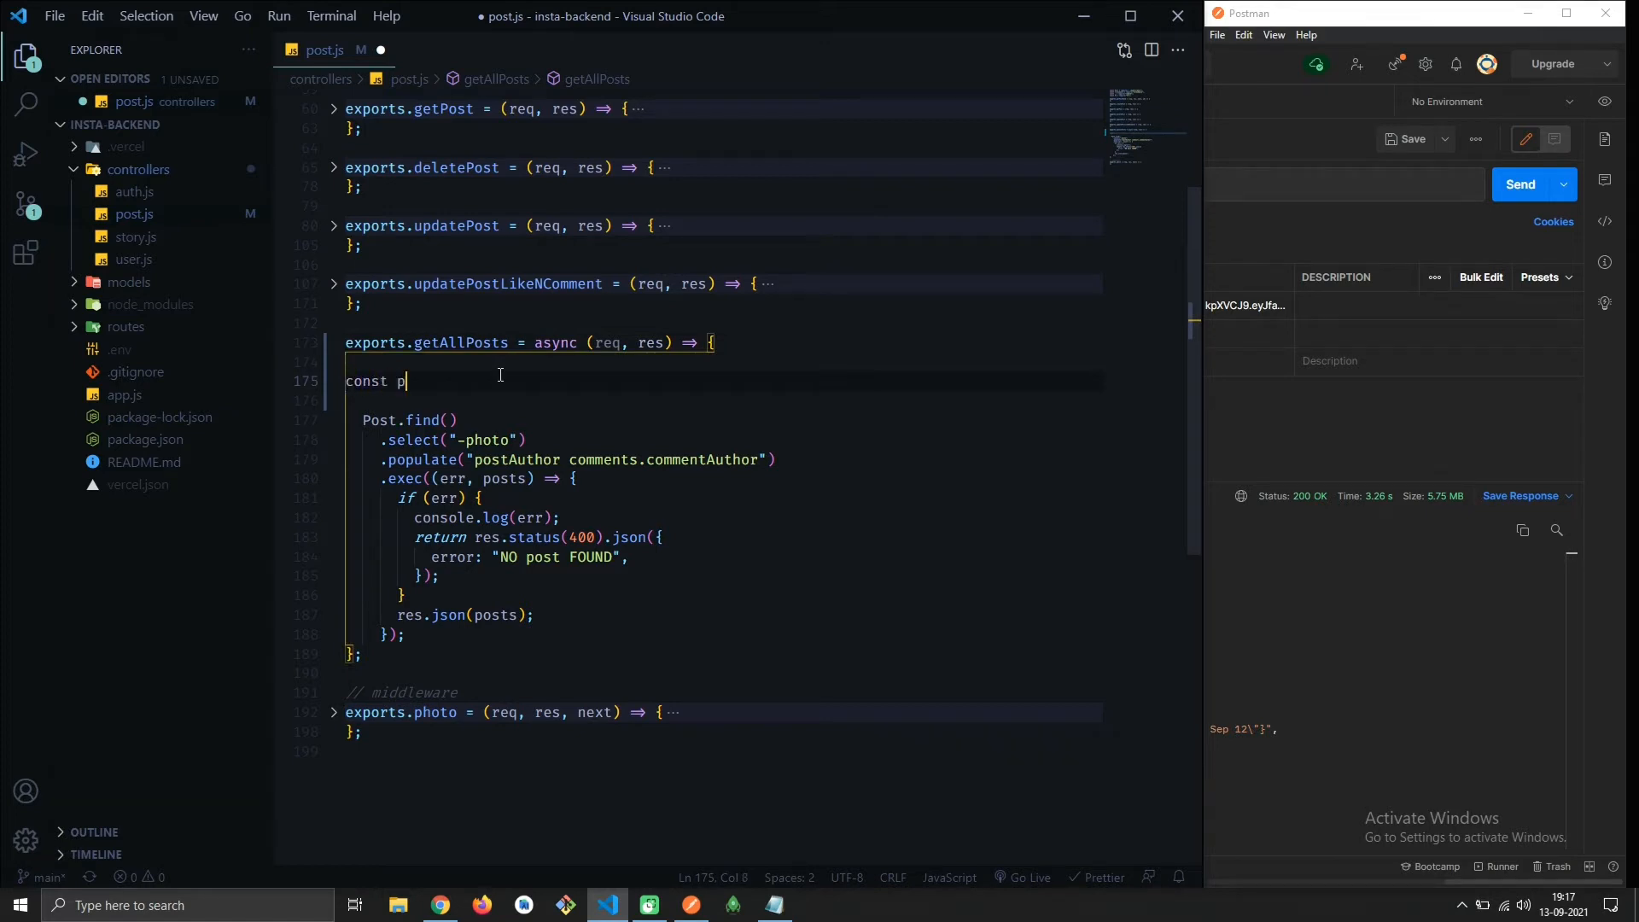
Write 'const postCount = await Post.countDocuments({}).exec()'
type("ostCo")
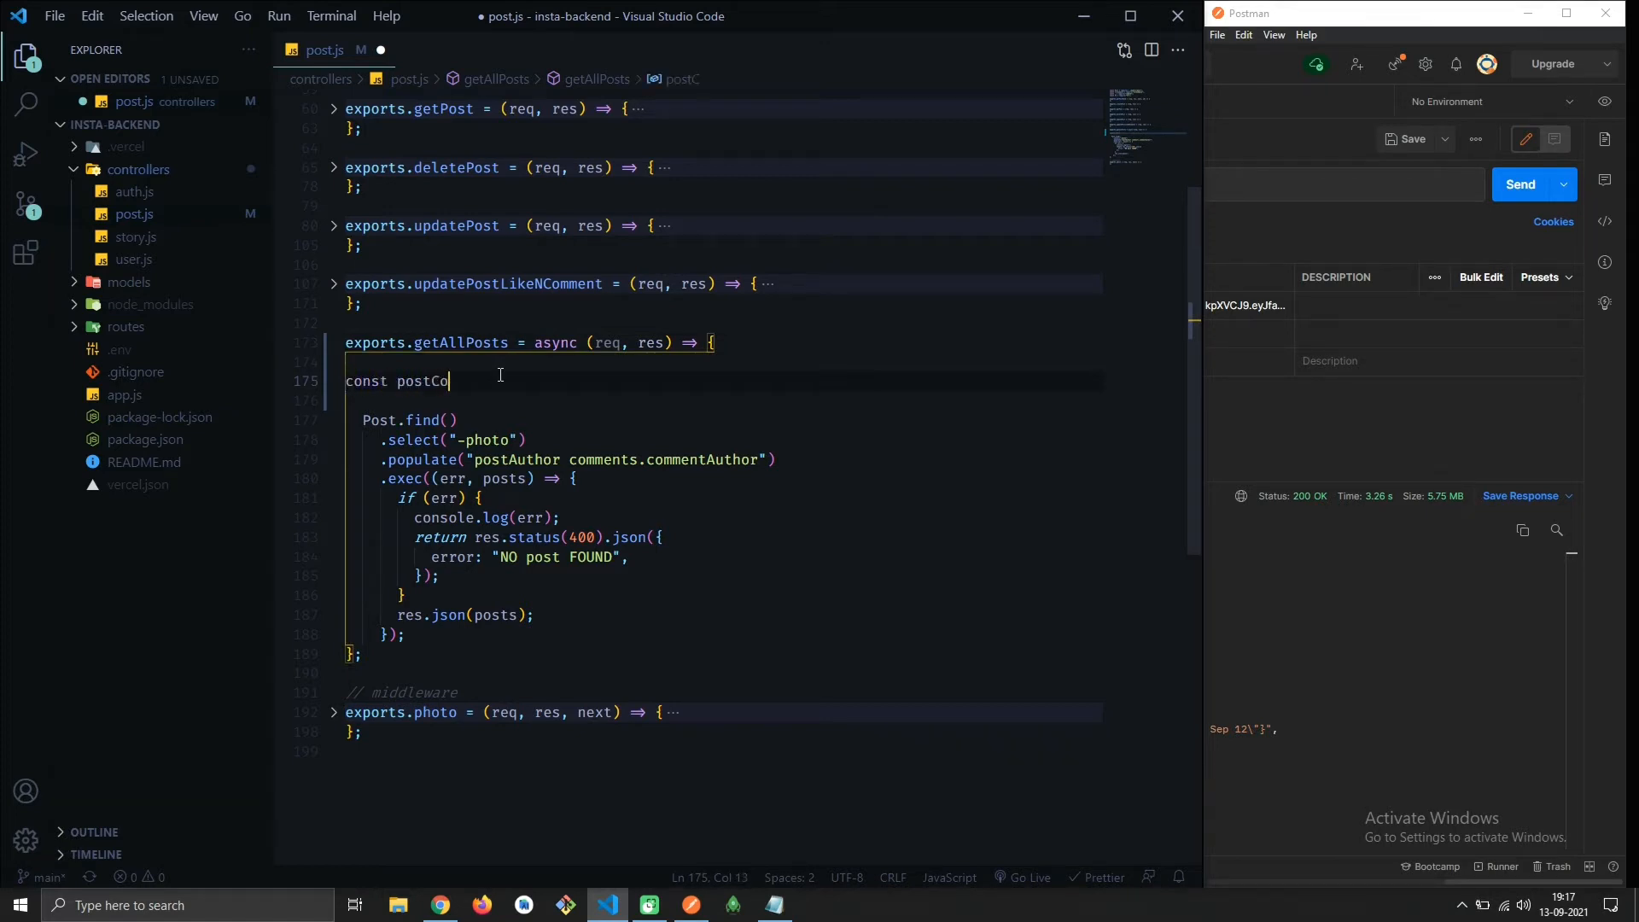
type("unt")
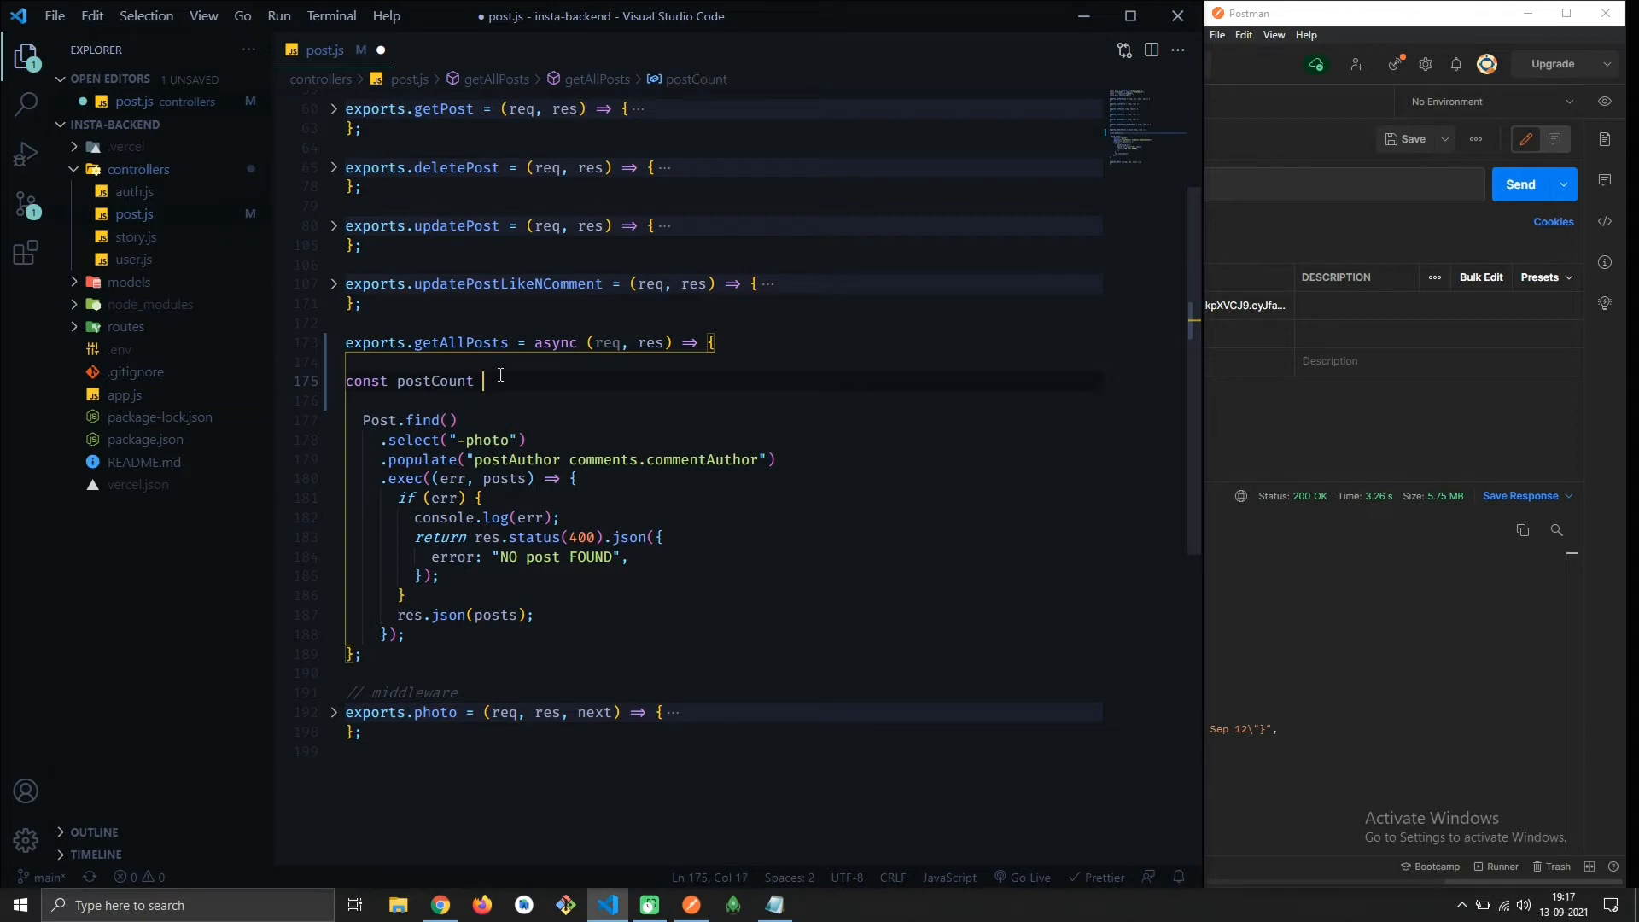
type("= awa")
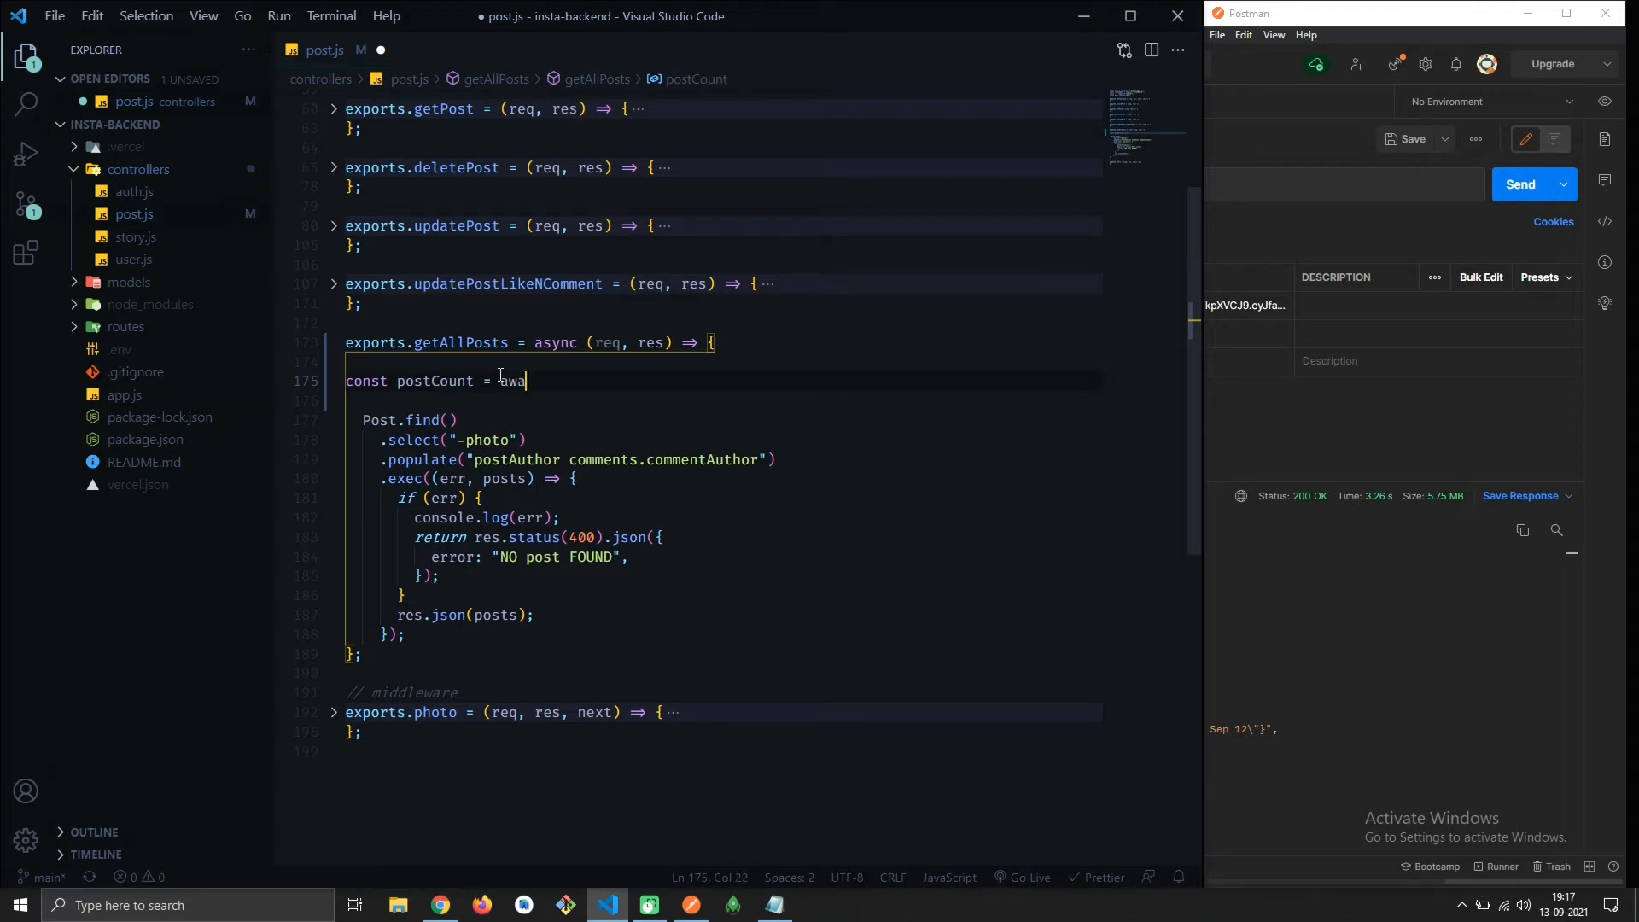
type("it")
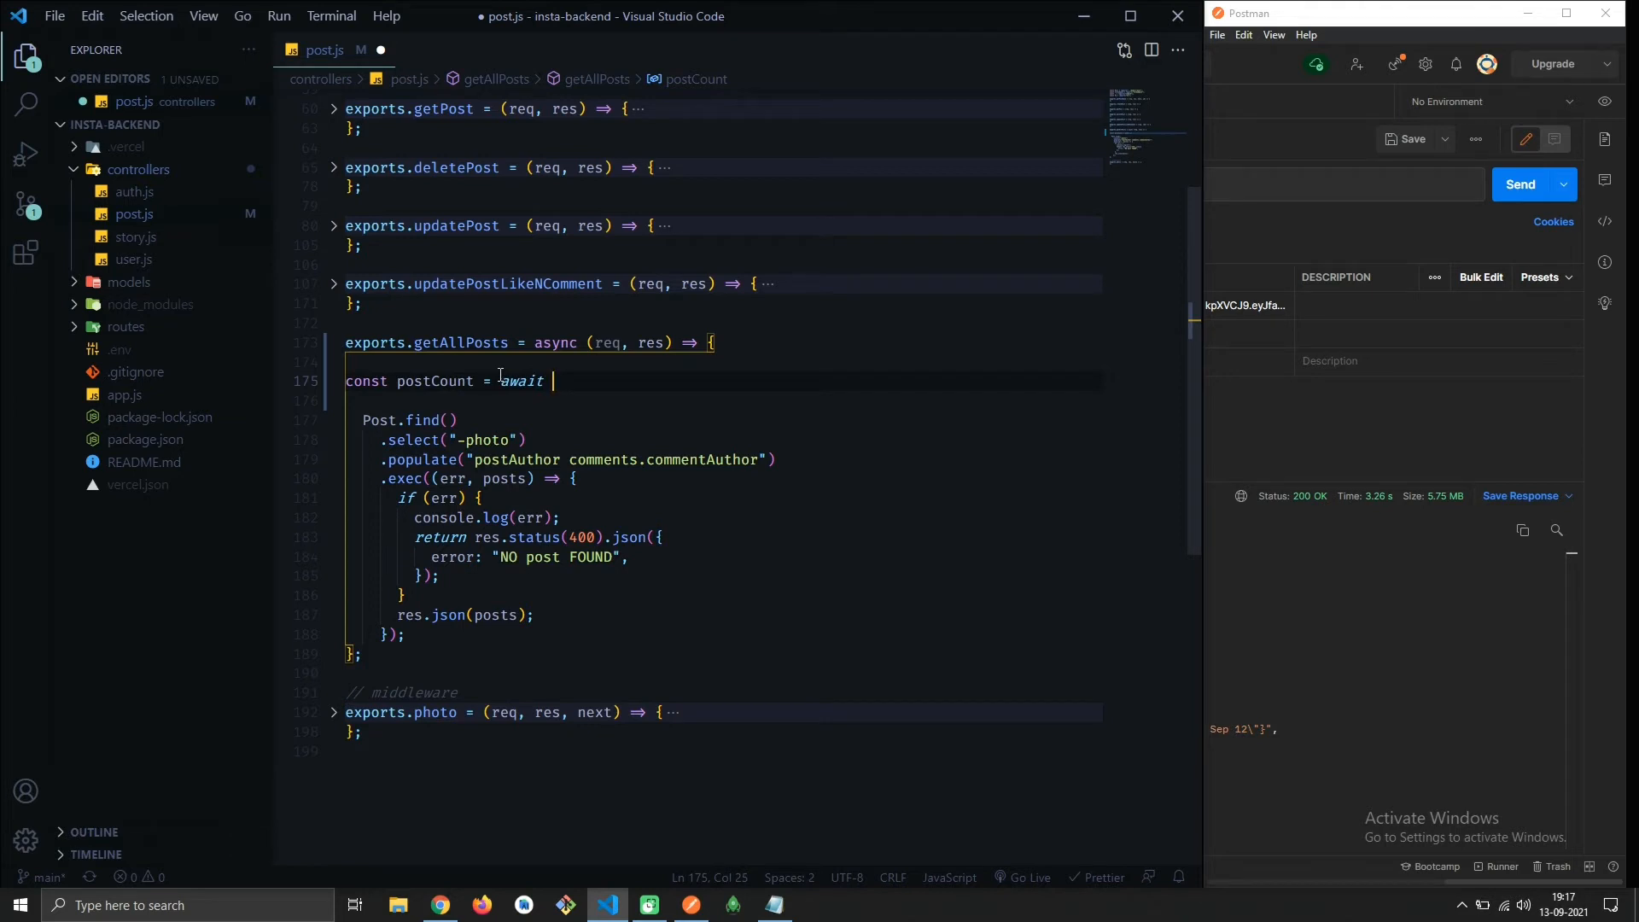
type("Post")
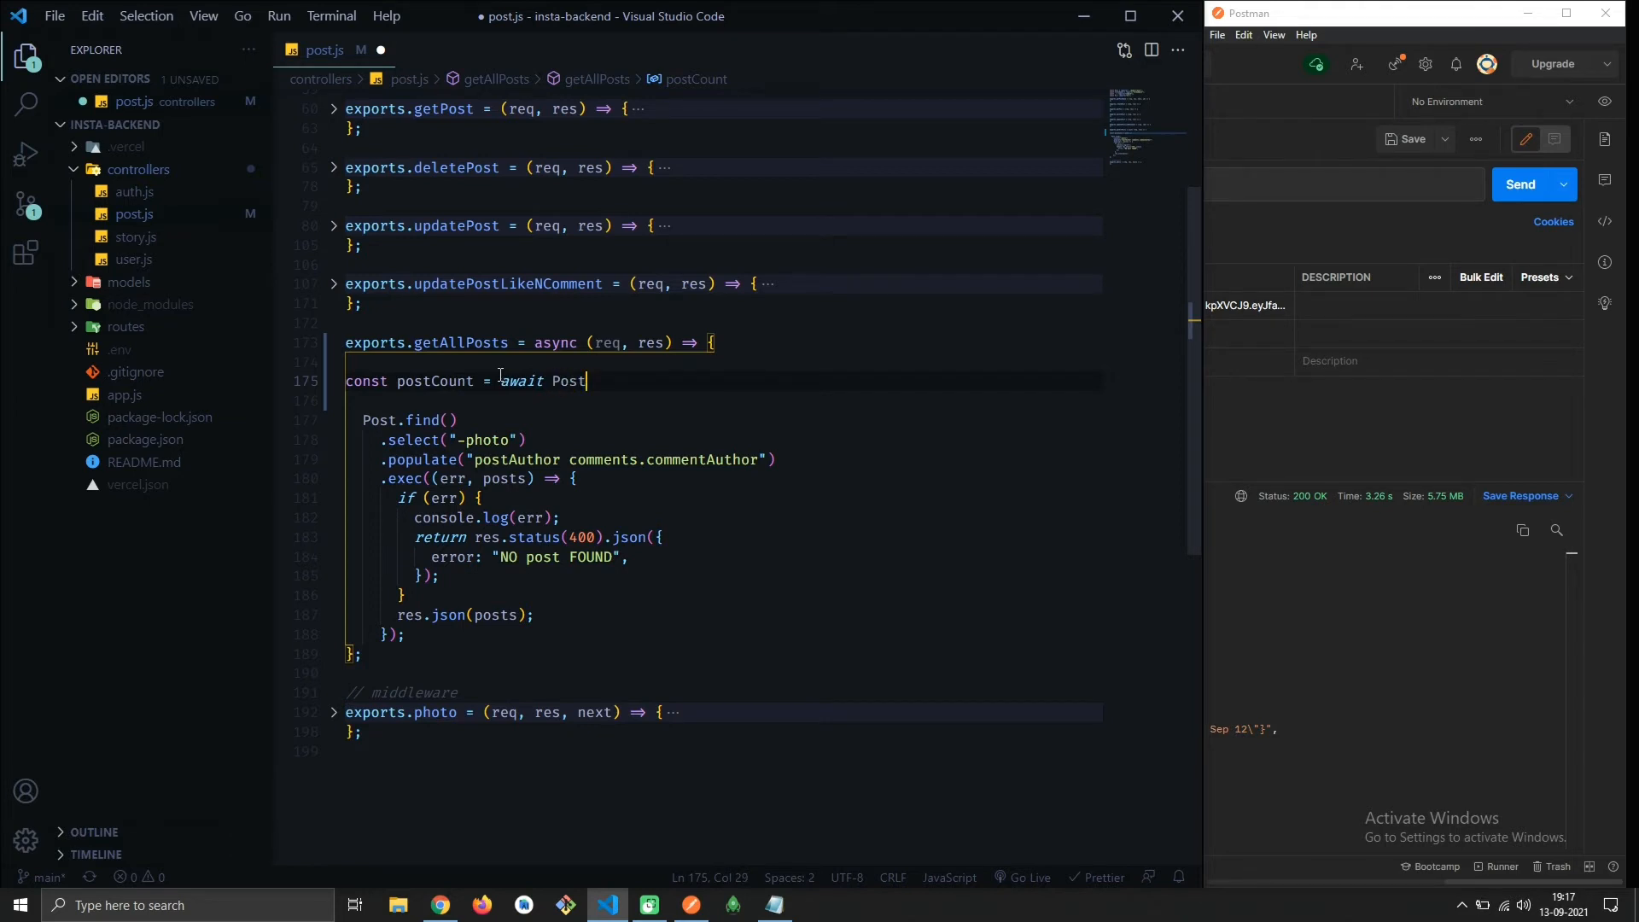
type(".")
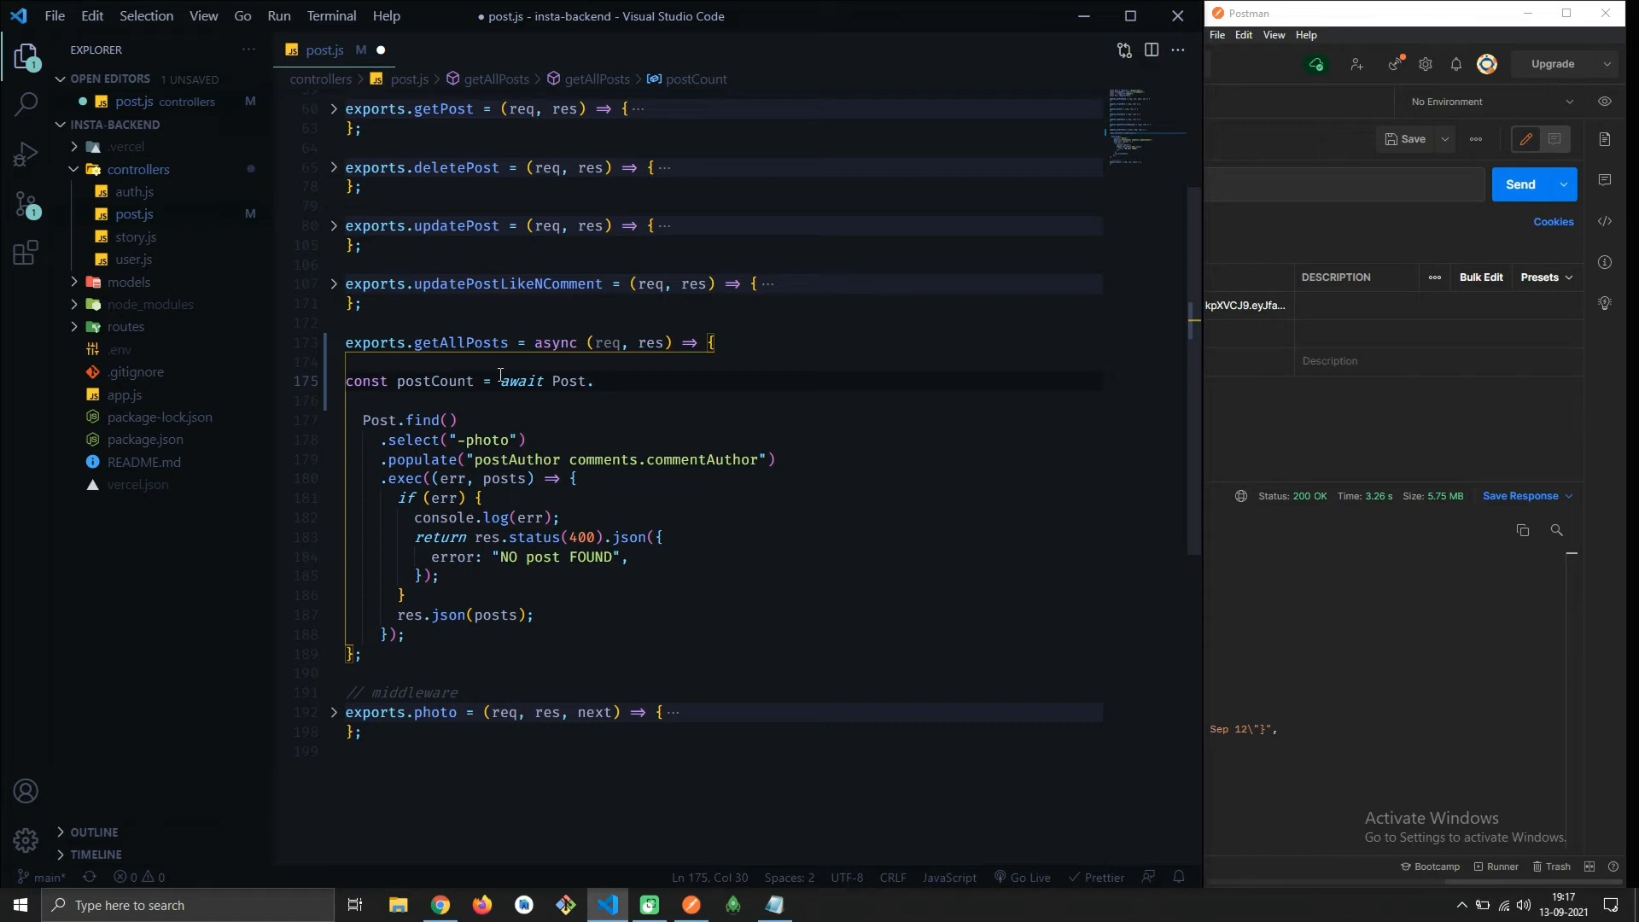
type("countDocu")
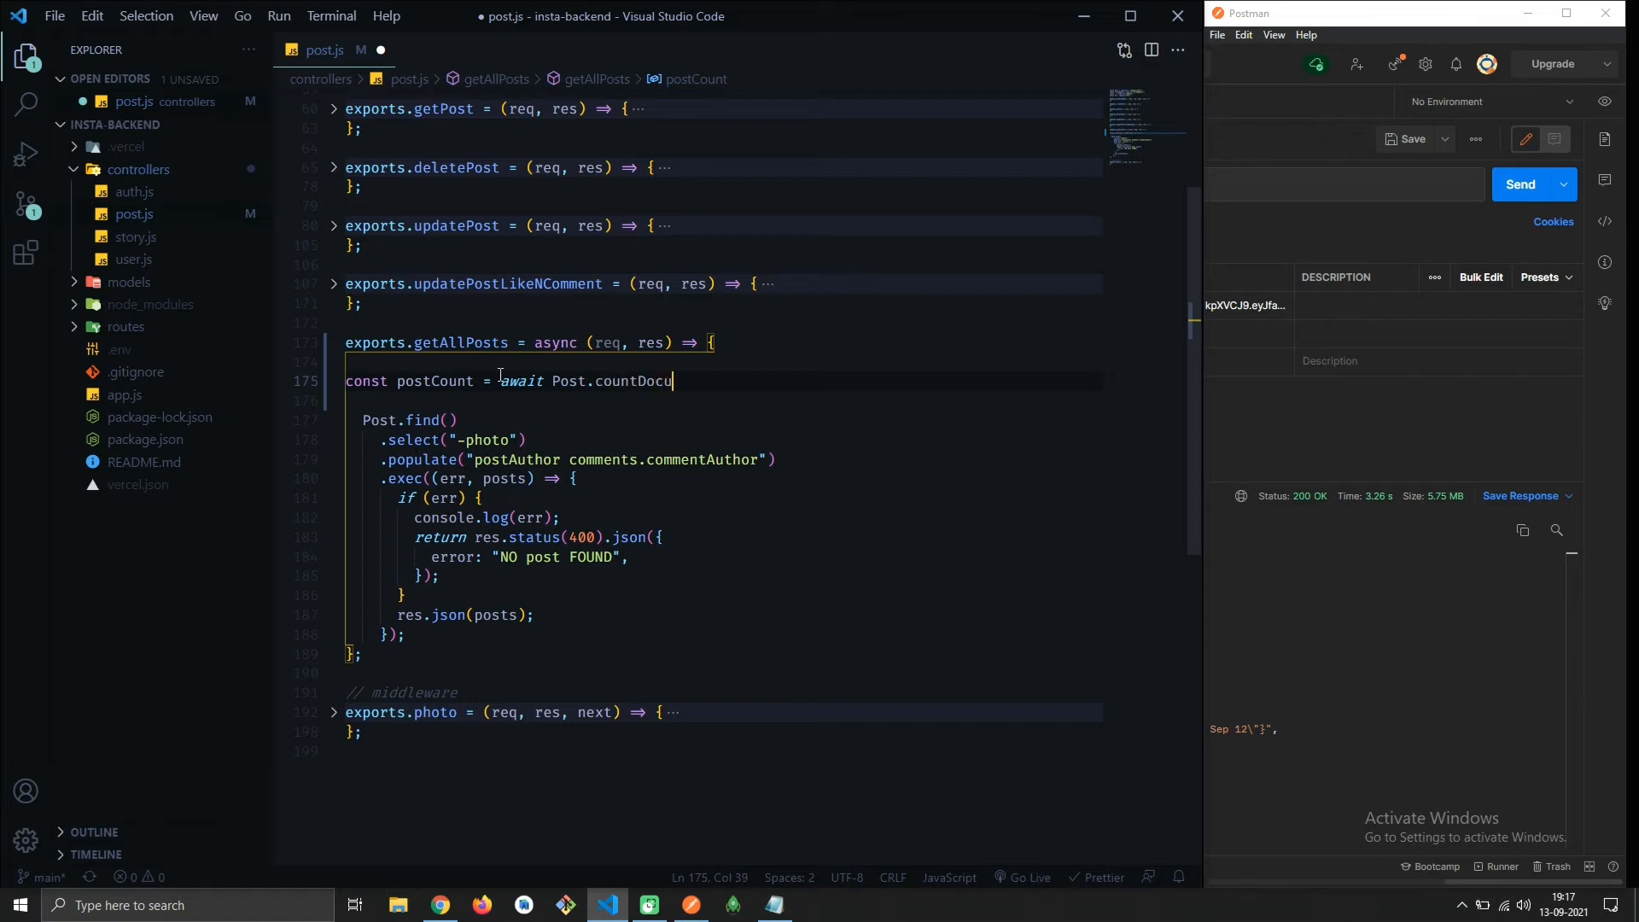
type("ments()")
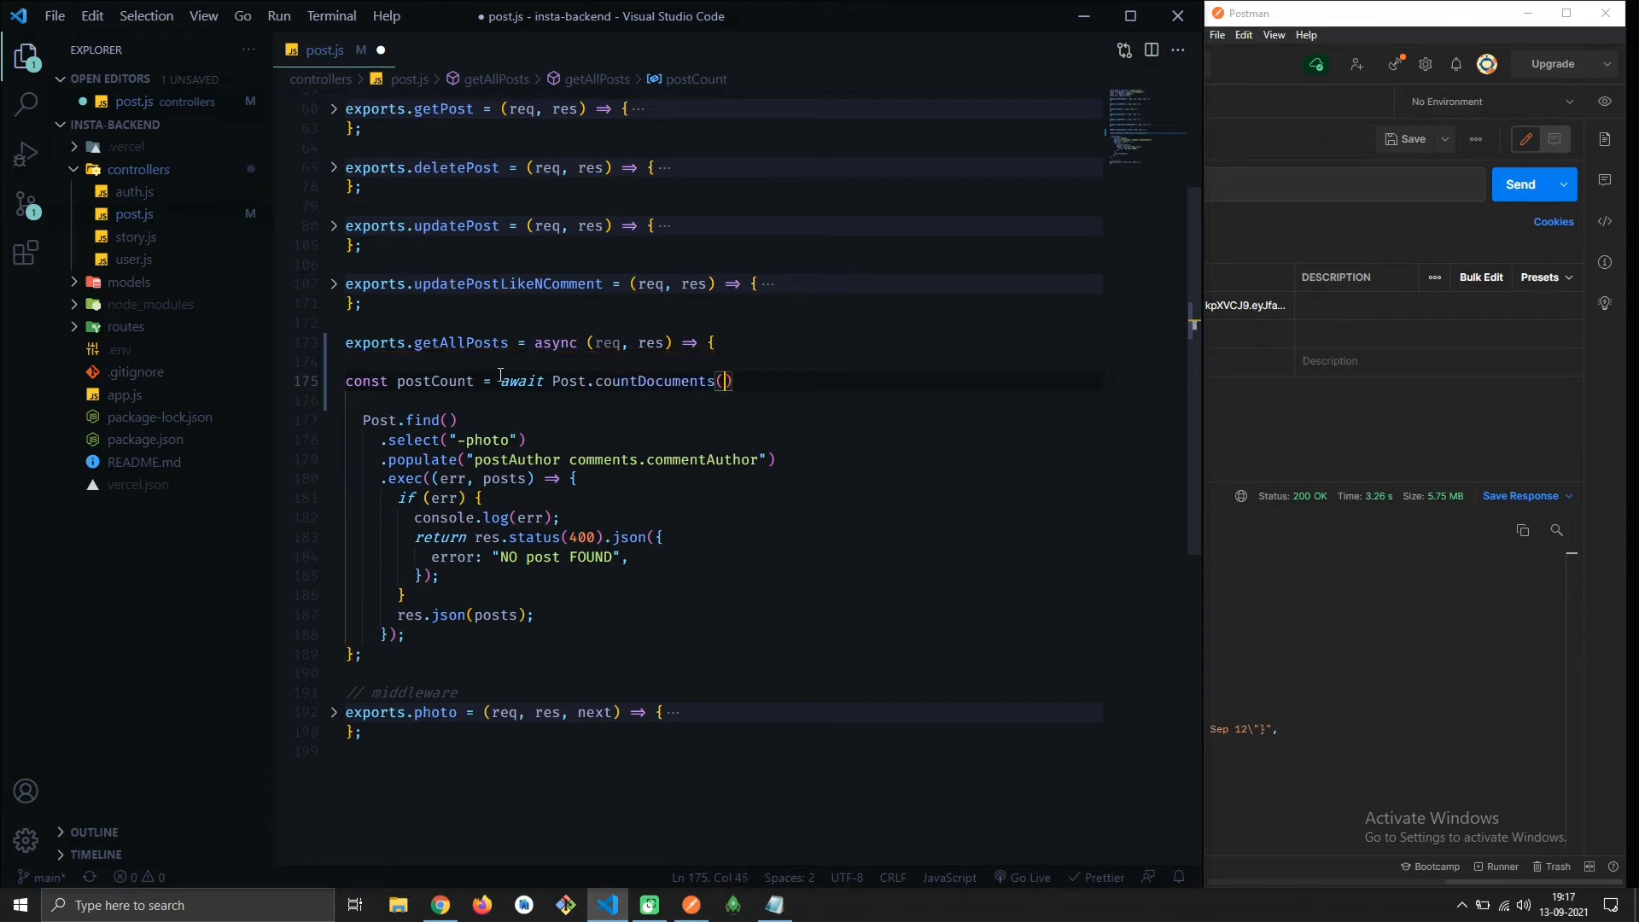
type("{}")
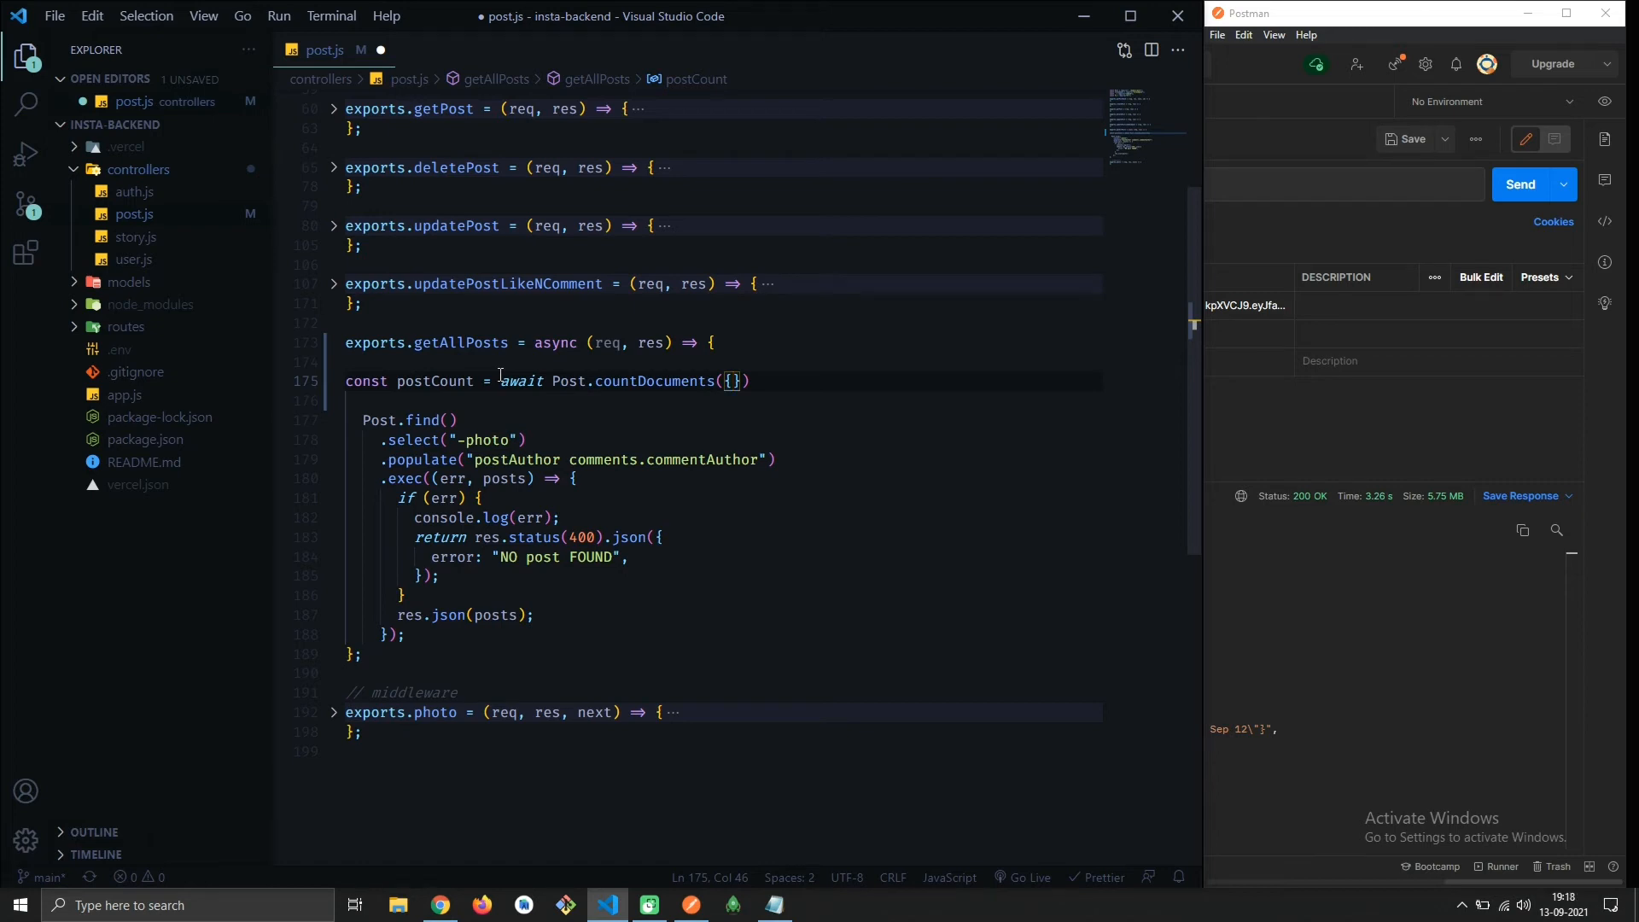
type(".")
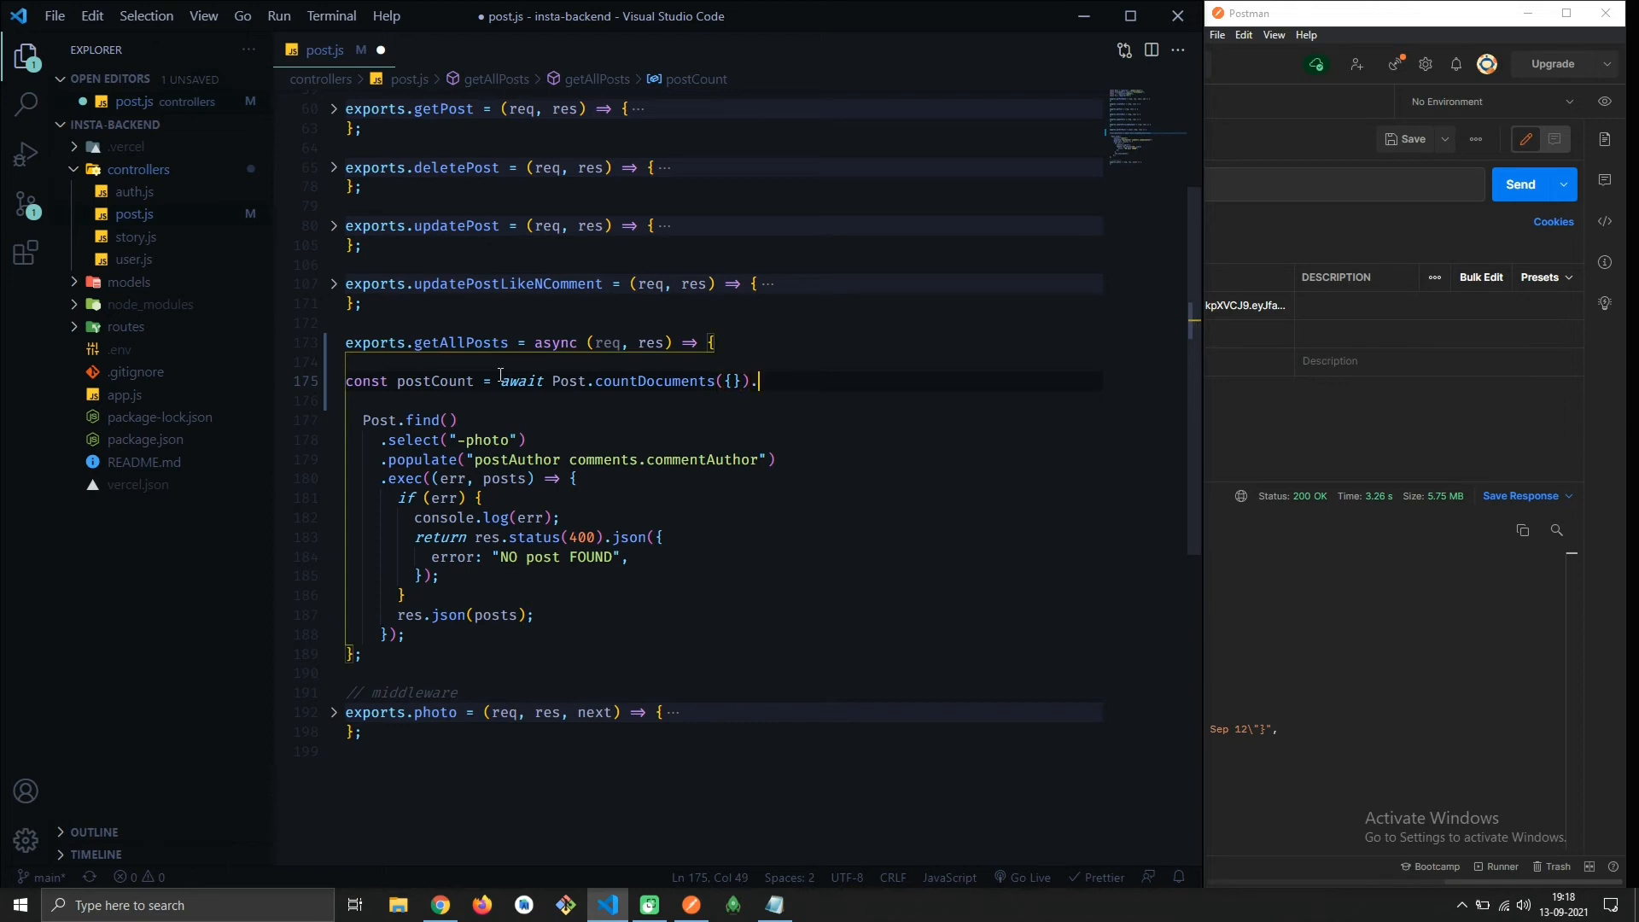
type("exec")
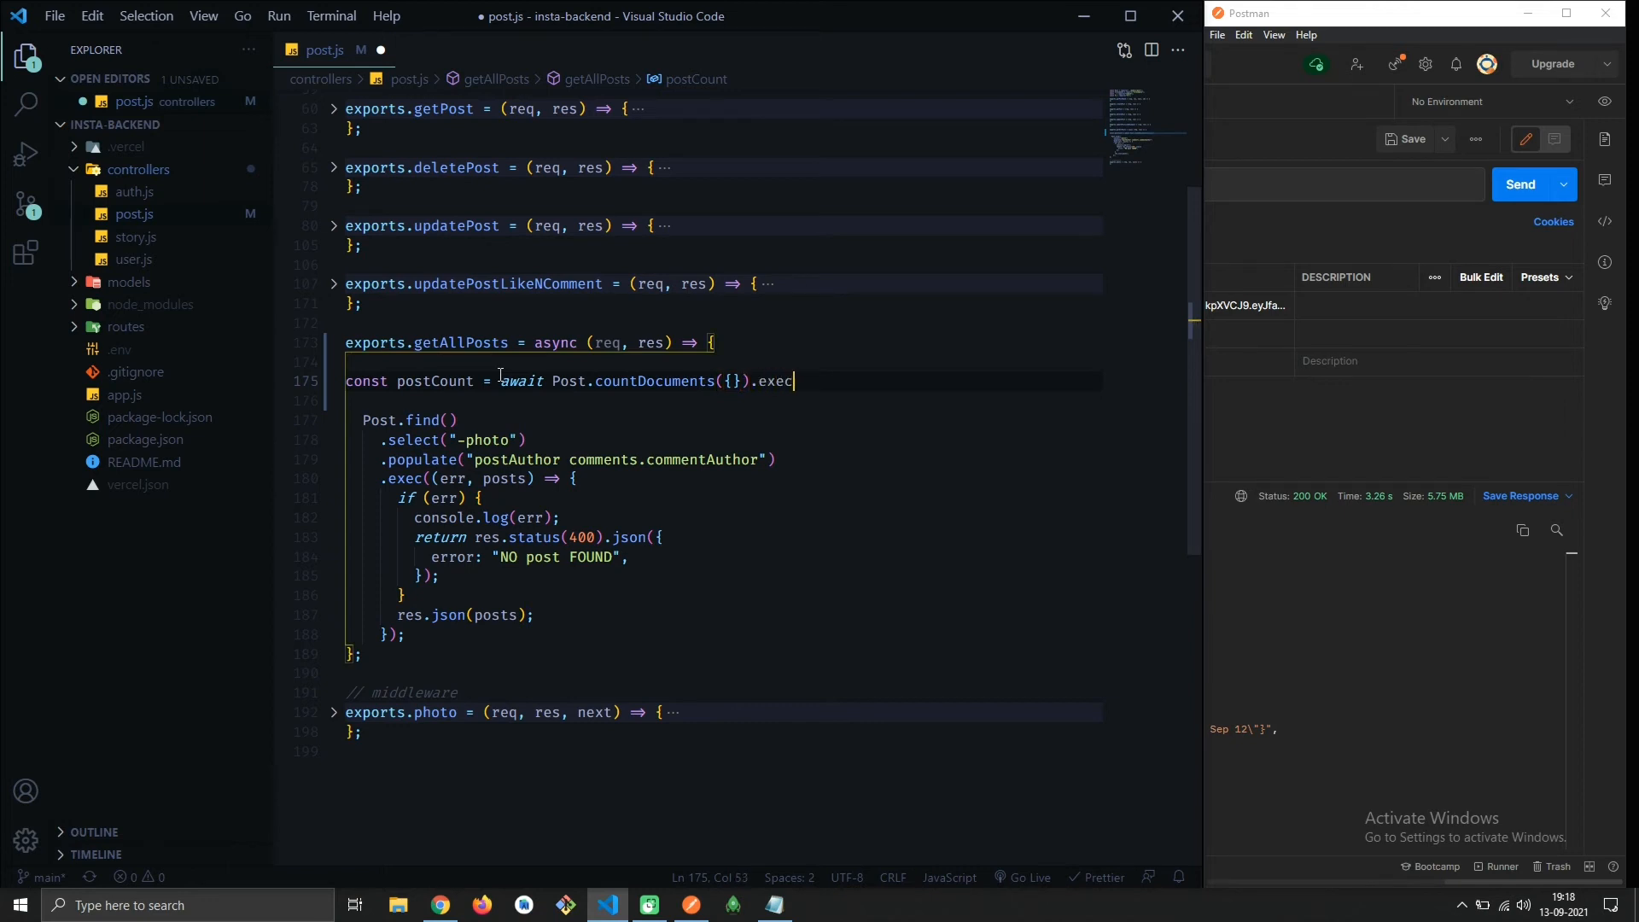
type("()")
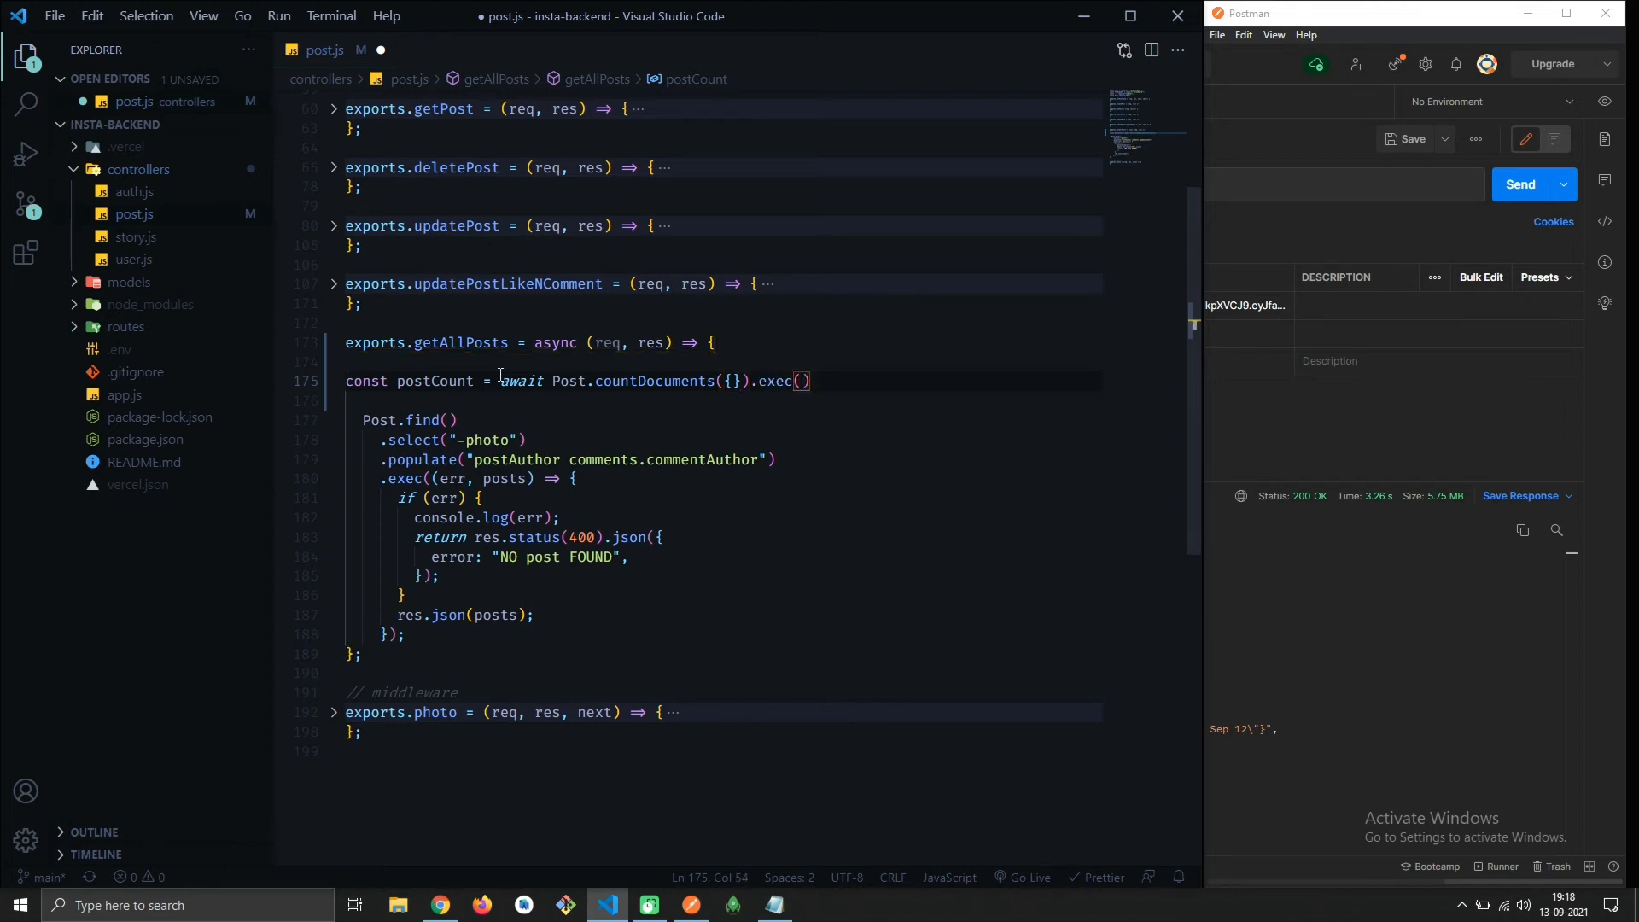
Begin 'console.log(postCount' on the following line
type("console.")
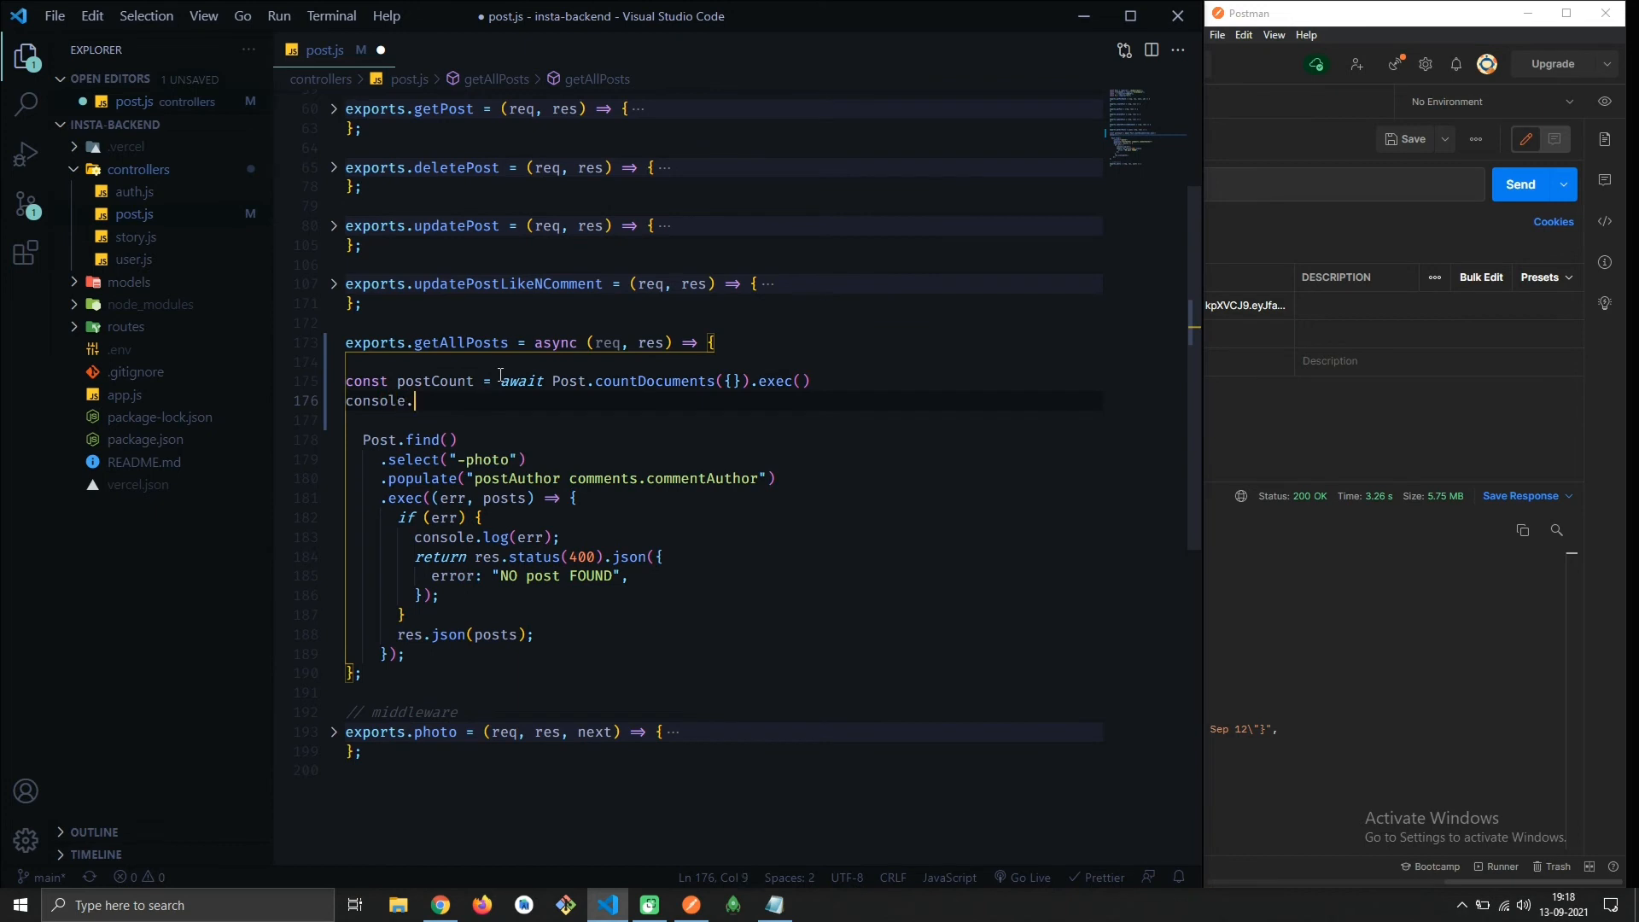
type("log(po")
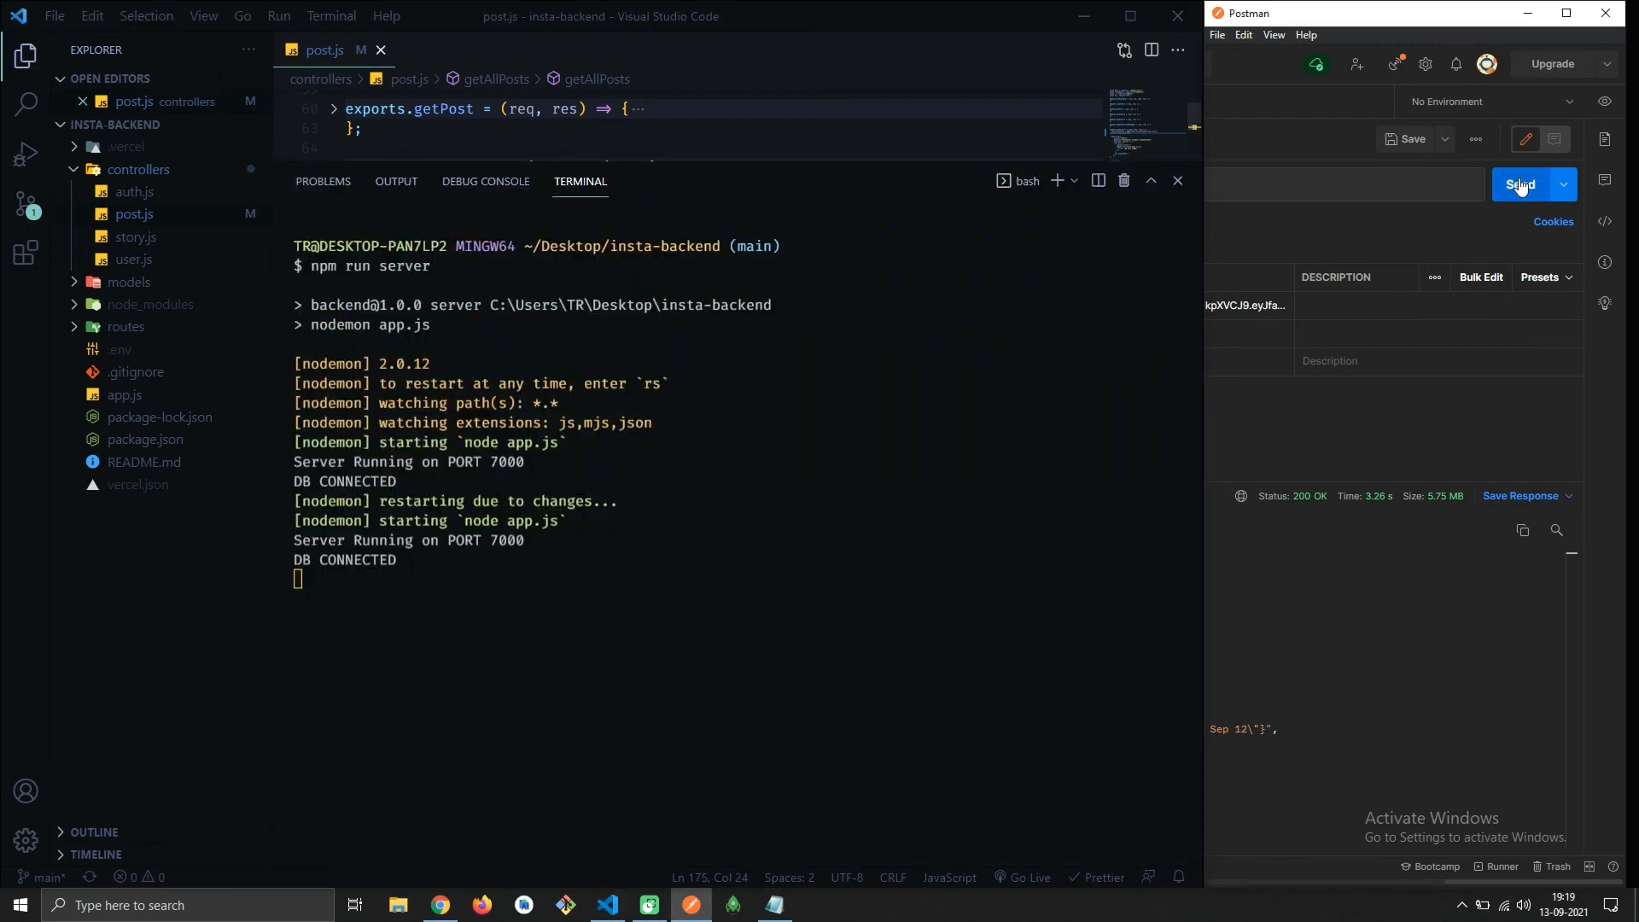
Send the Postman request again to test the restarted server
left_click(1519, 184)
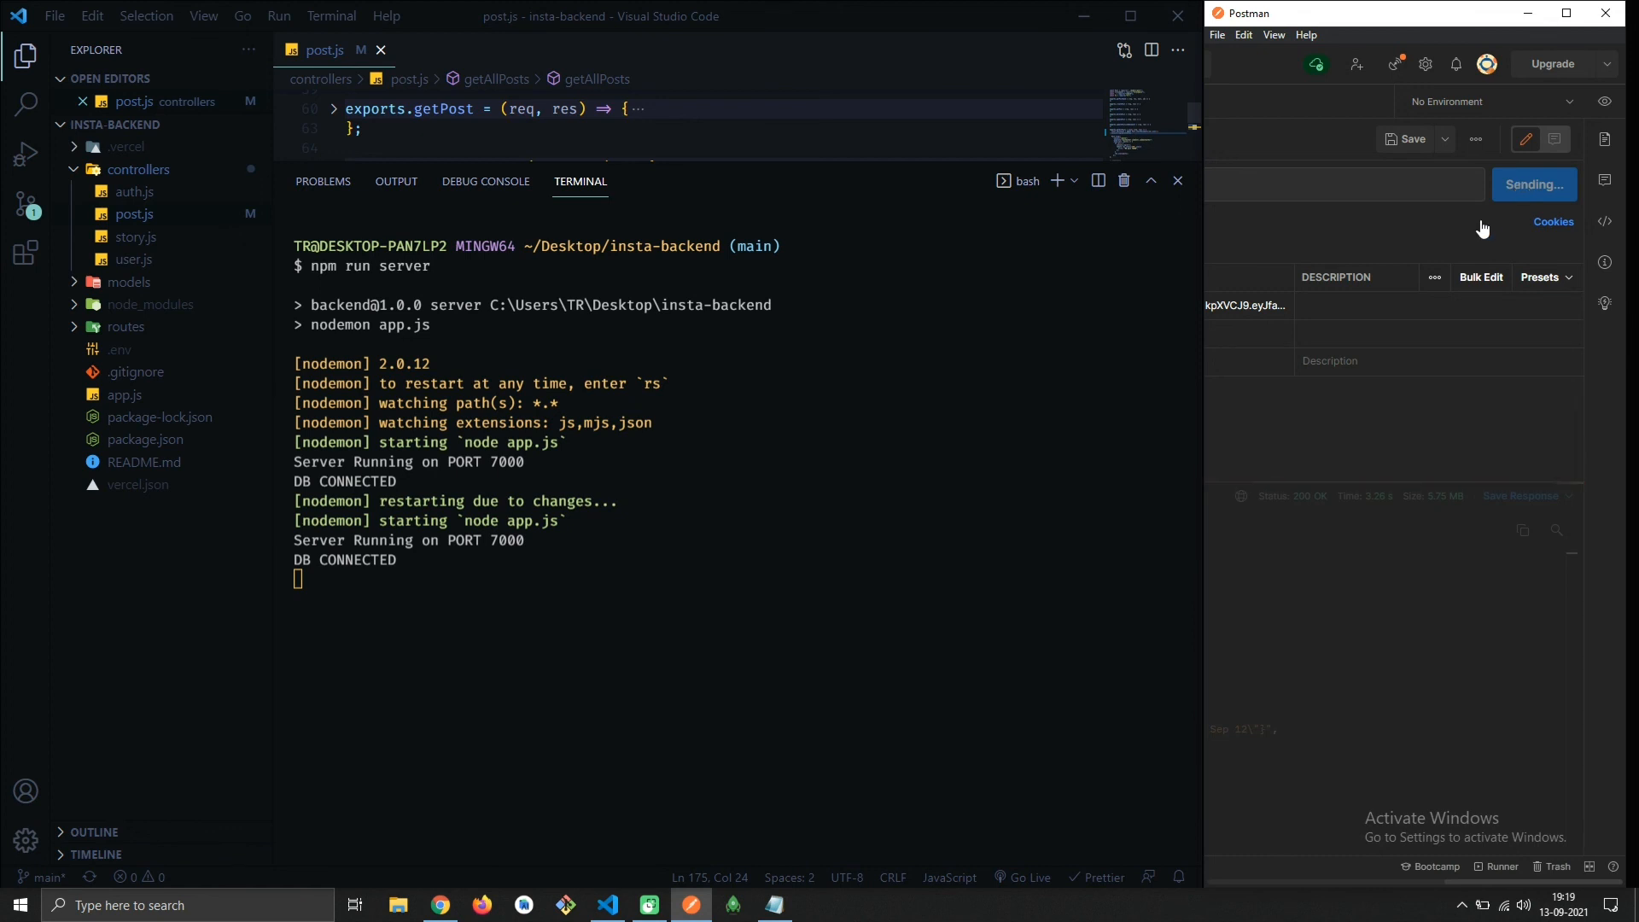